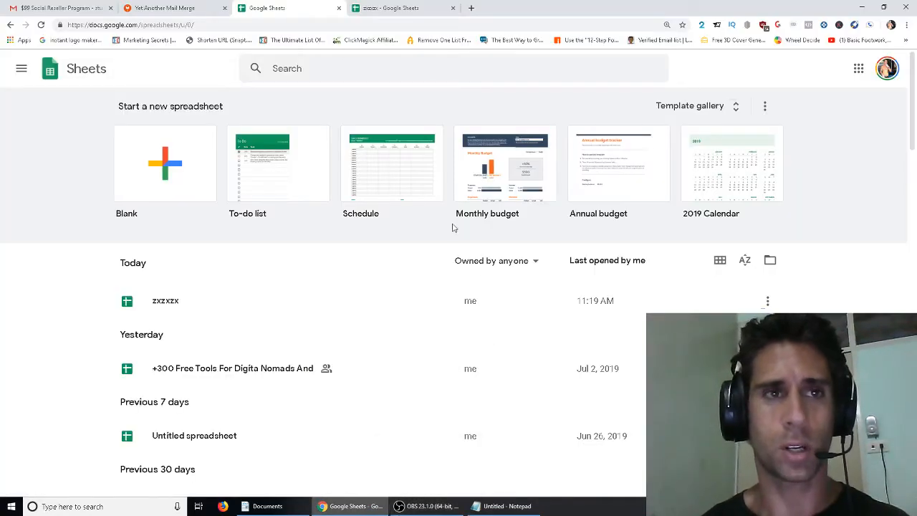
Step: Open the ZXZXZX spreadsheet from the Today list of recent files
click(165, 9)
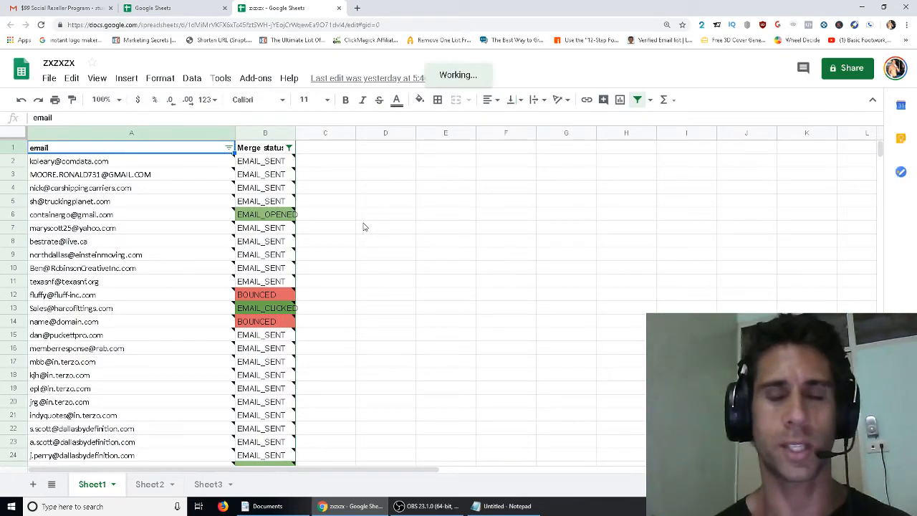
mouse_move(551, 289)
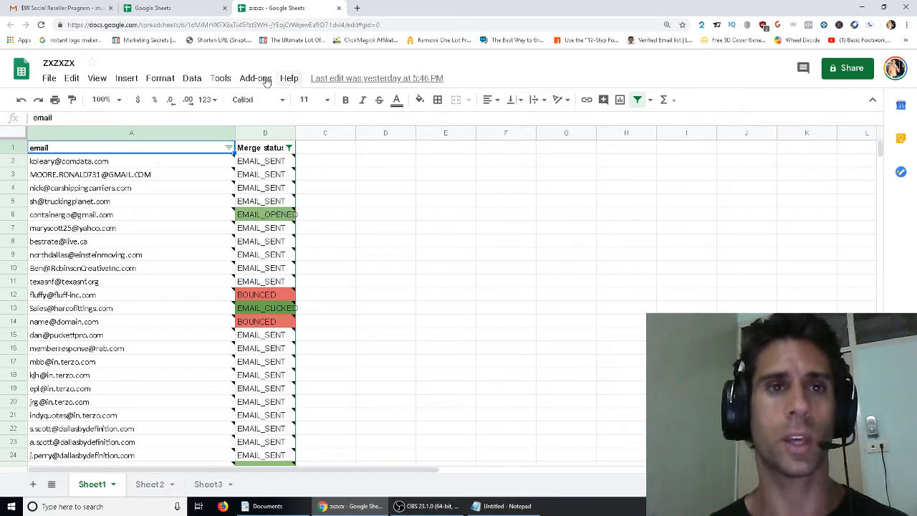
click(255, 78)
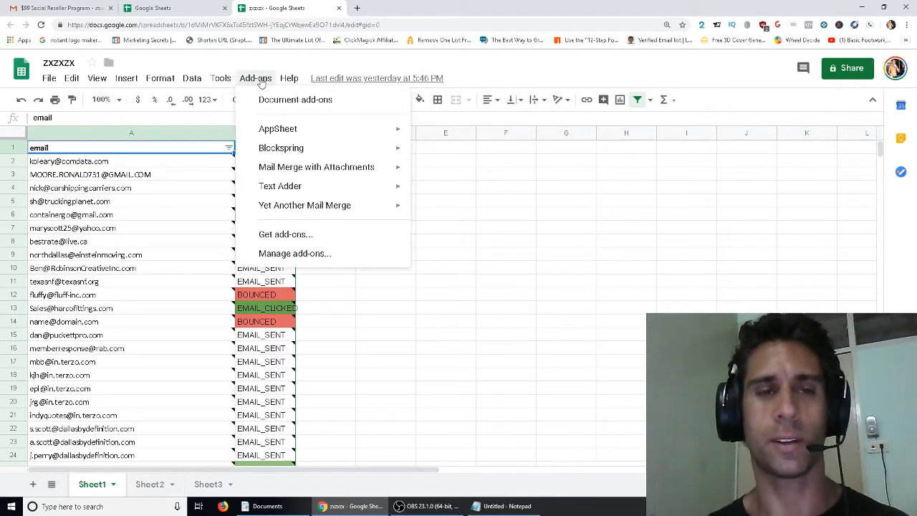
mouse_move(292, 233)
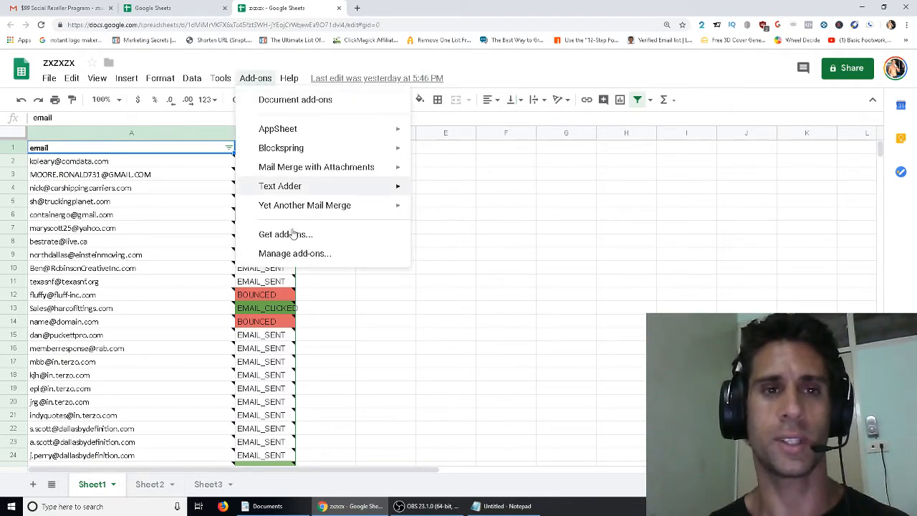
click(285, 235)
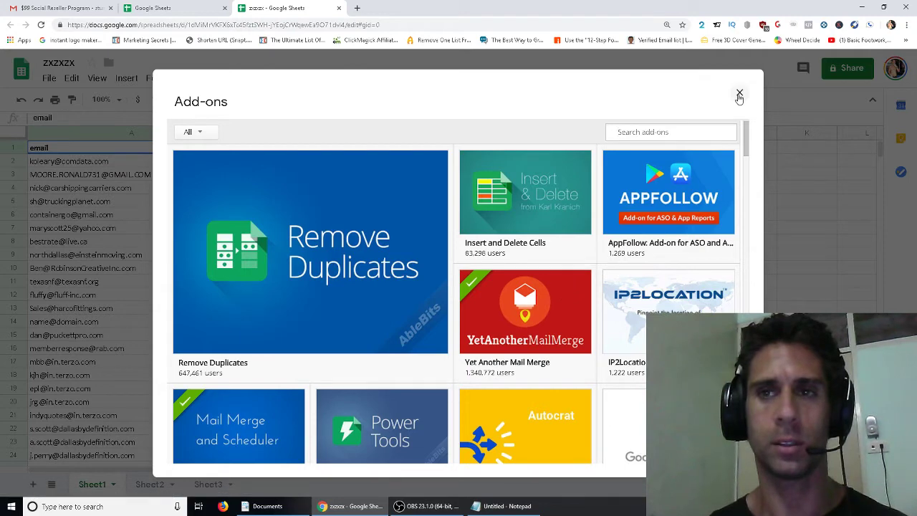
click(739, 93)
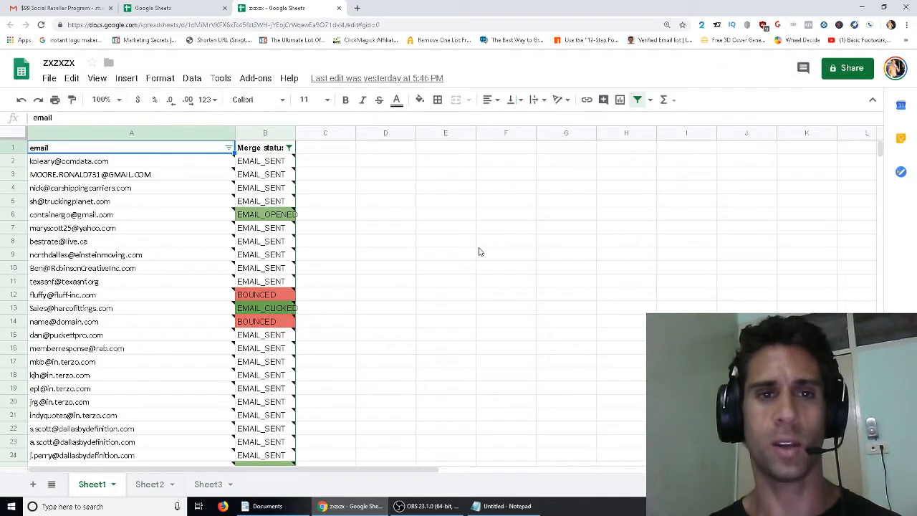
mouse_move(471, 223)
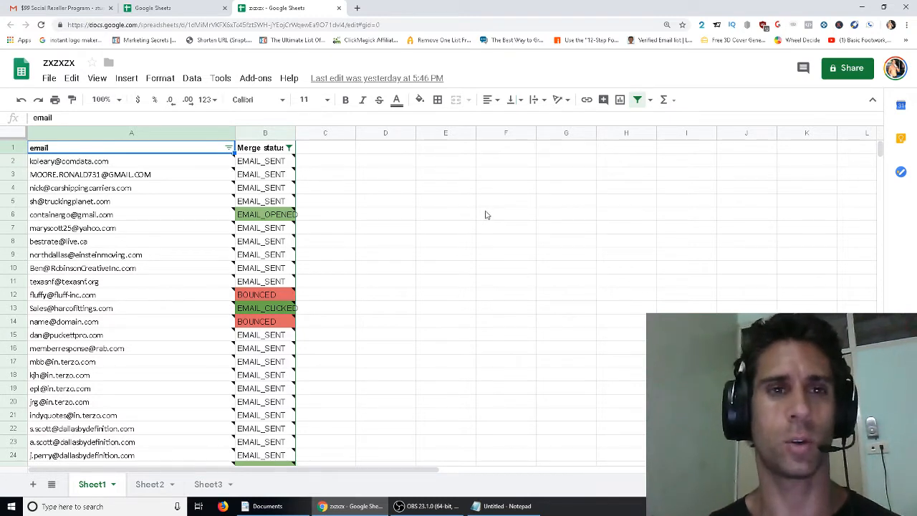
mouse_move(258, 240)
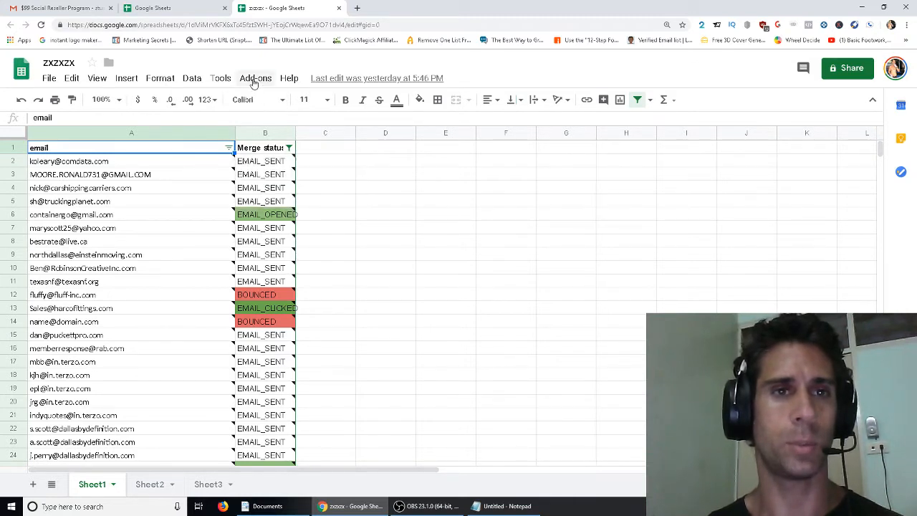
Step: Start the Yet Another Mail Merge add-on and list its available email templates
click(255, 77)
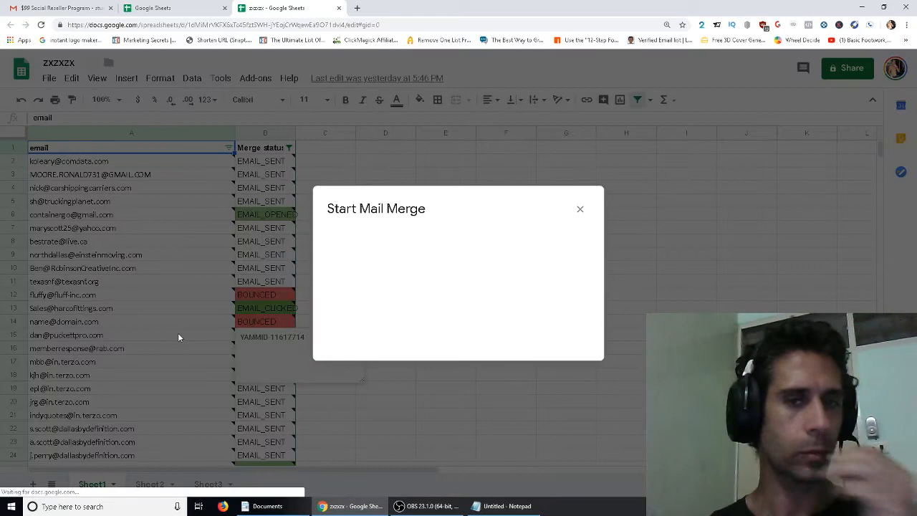
mouse_move(193, 258)
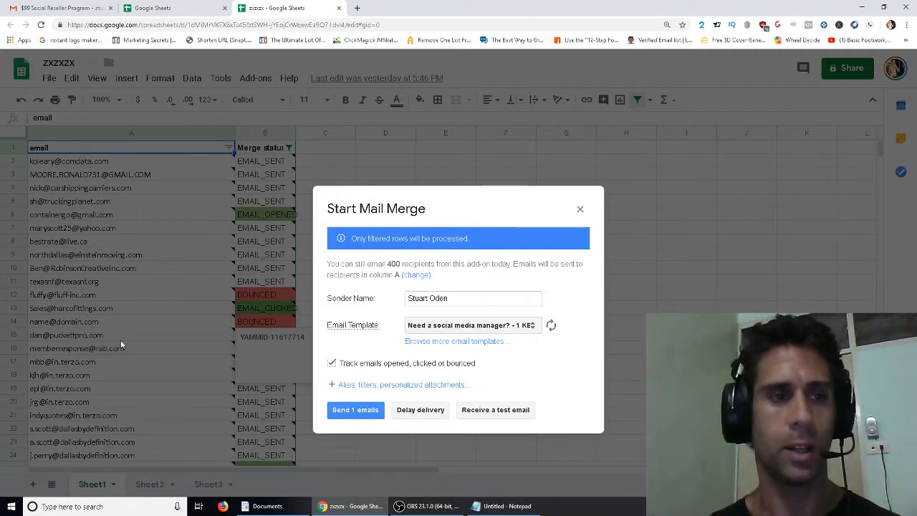
mouse_move(347, 389)
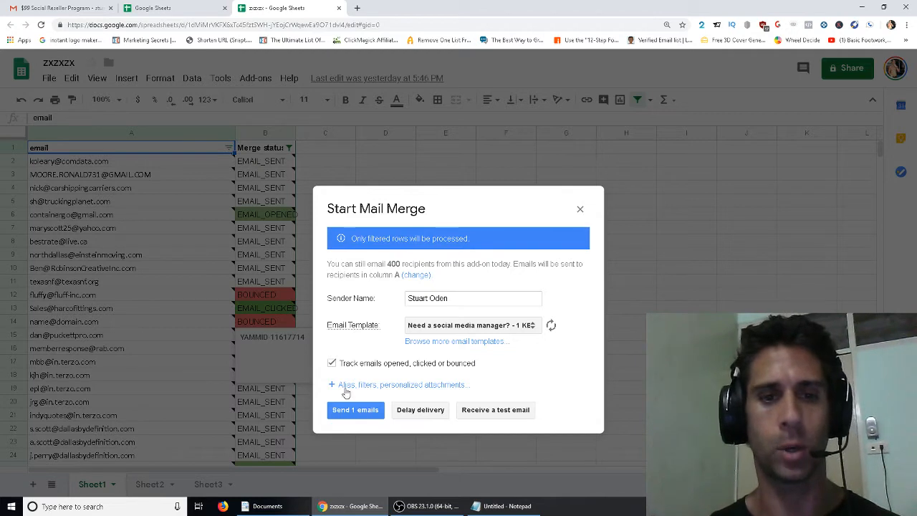
mouse_move(415, 341)
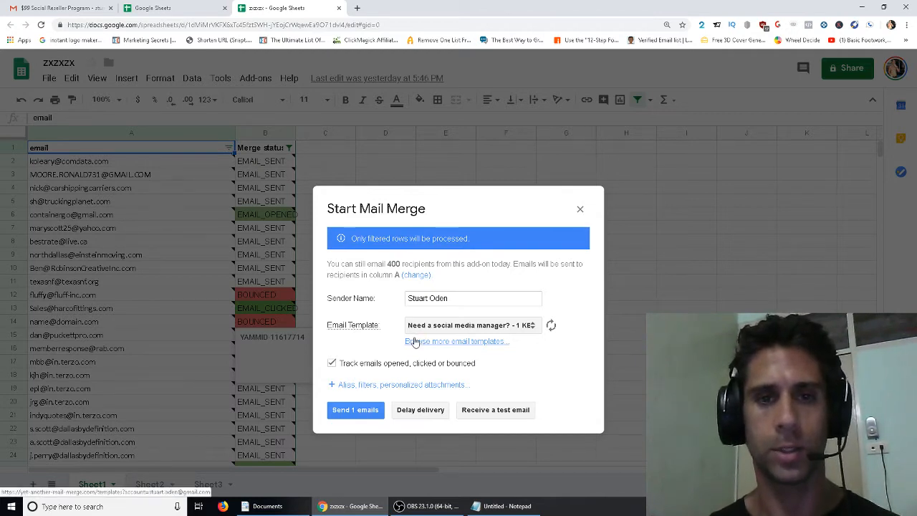
mouse_move(355, 410)
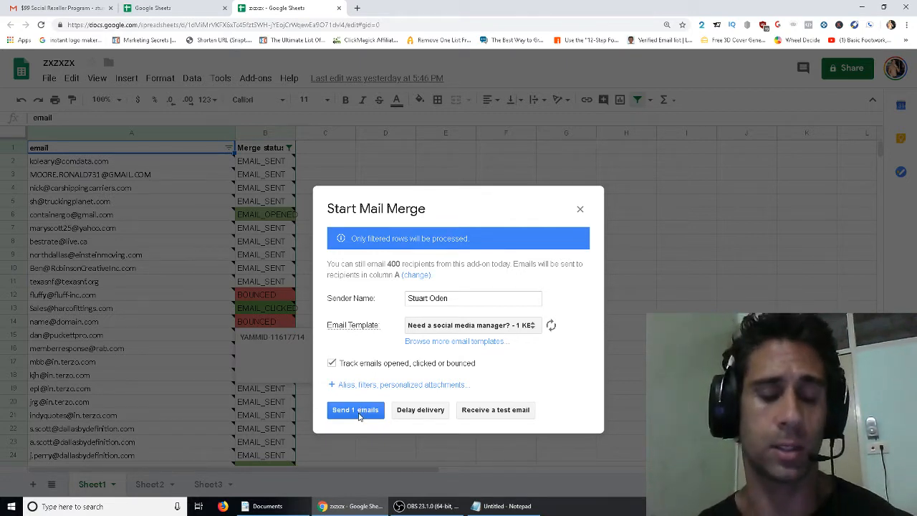
mouse_move(528, 329)
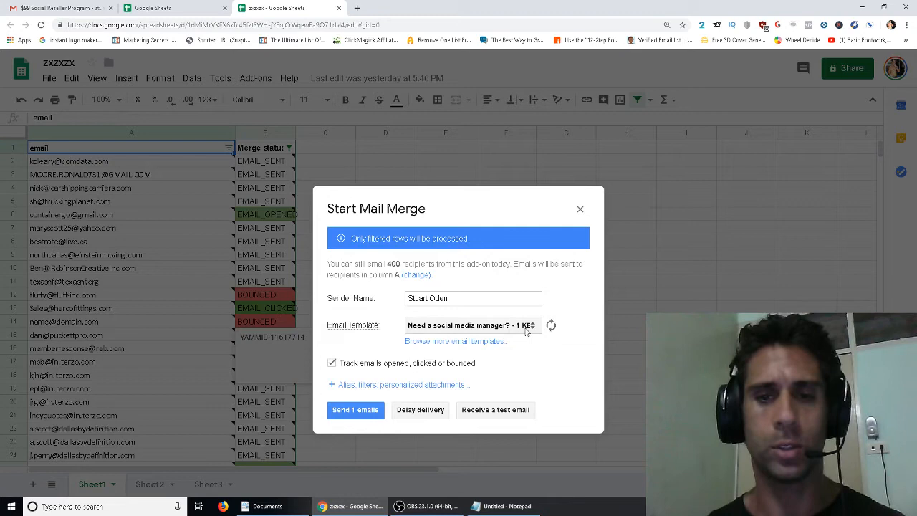
click(470, 324)
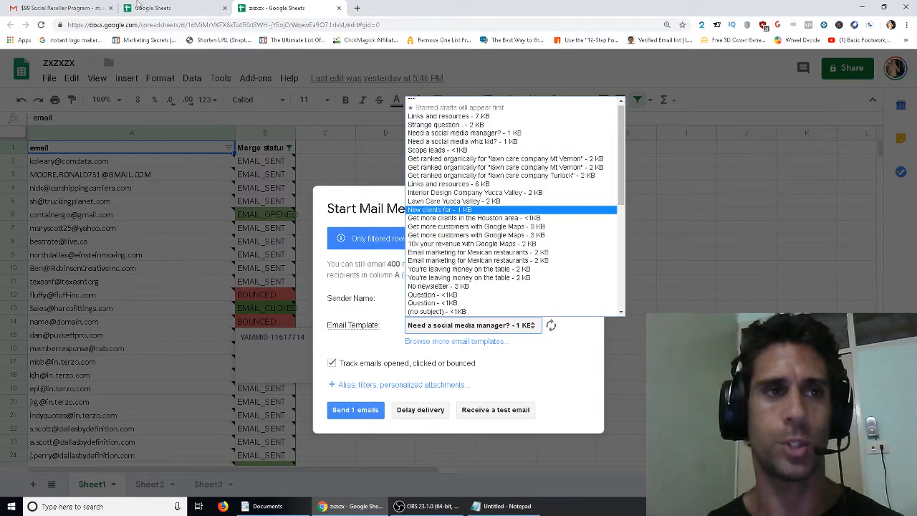
Step: Switch to the Gmail reseller price list thread and bring up the quick settings menu
click(60, 9)
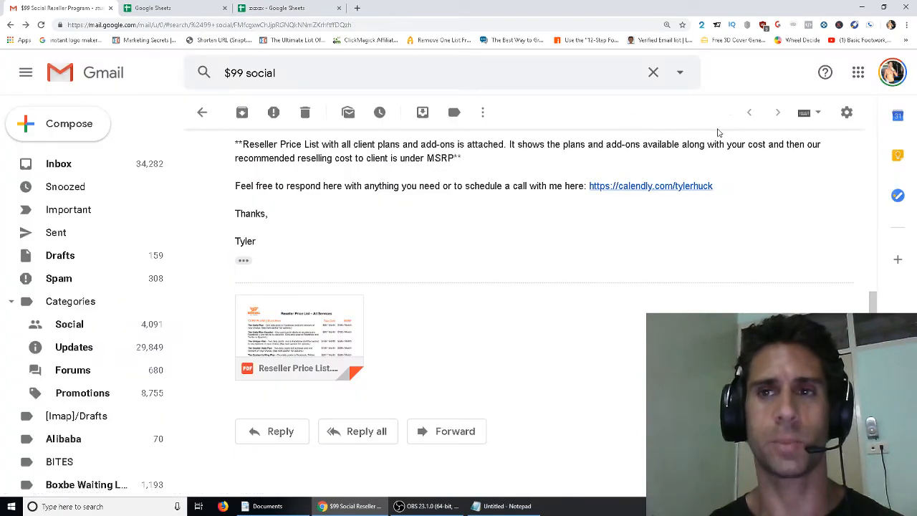
click(846, 112)
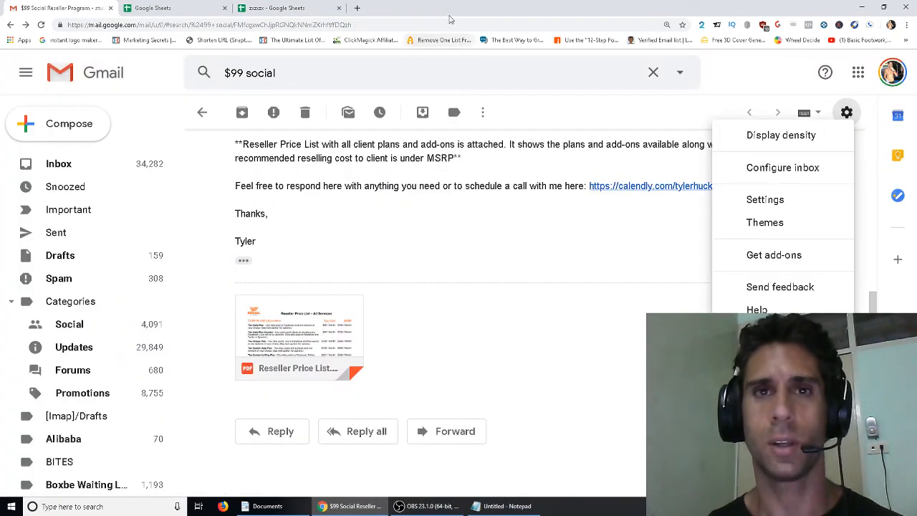
mouse_move(357, 9)
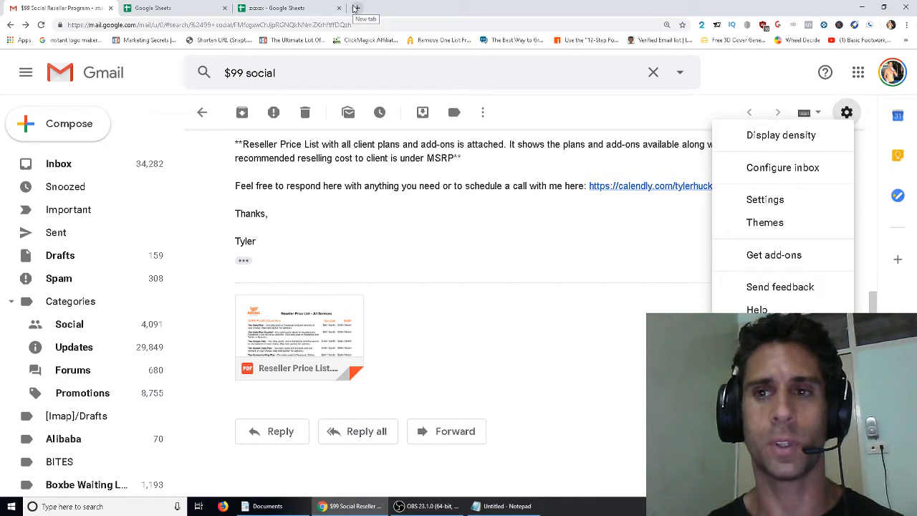
mouse_move(765, 199)
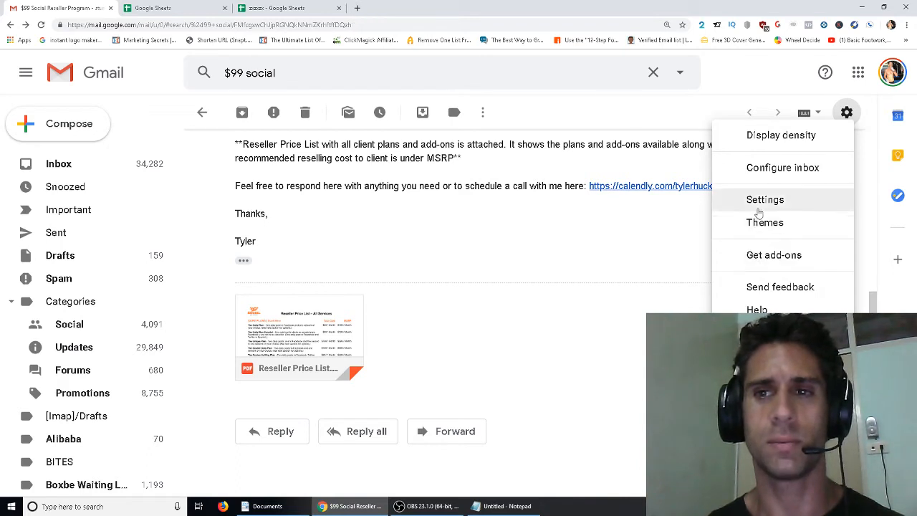
Step: Search 'canned responses gmail' in a new tab and open the Laptop Mag guide
click(470, 8)
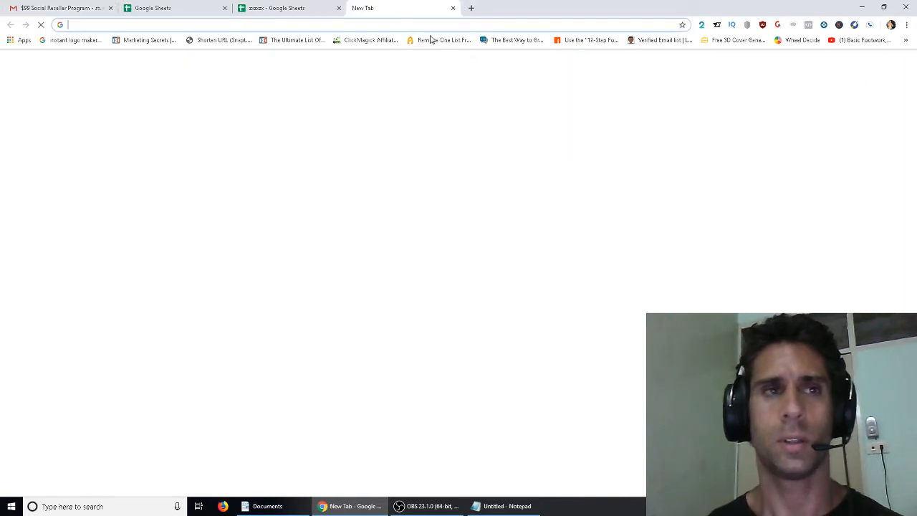
text(canned)
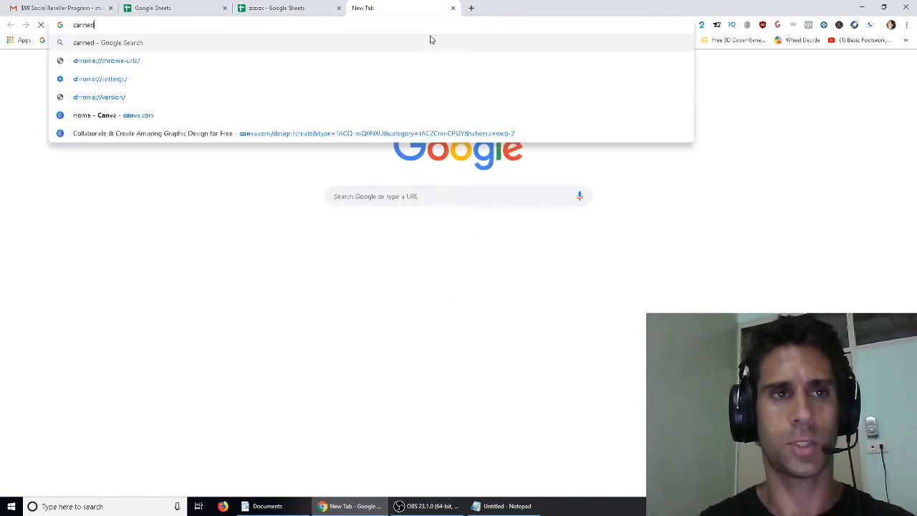
key(Return)
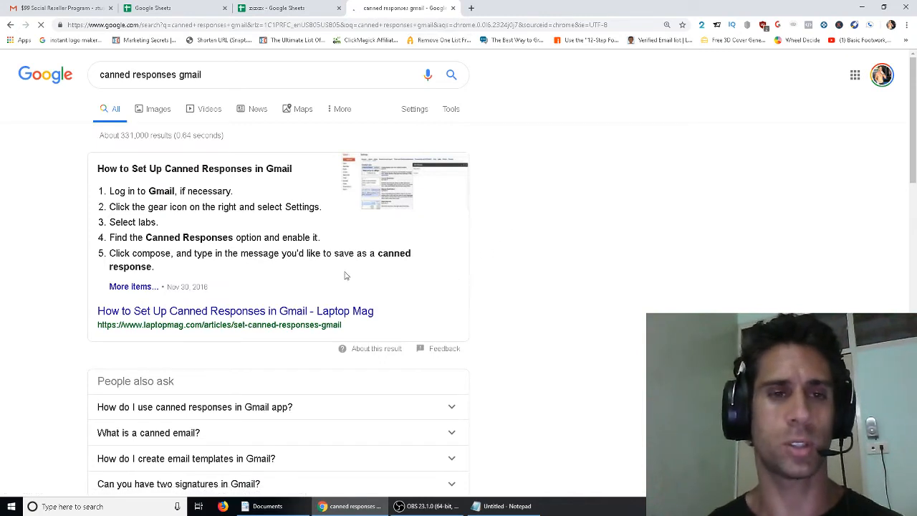
click(235, 309)
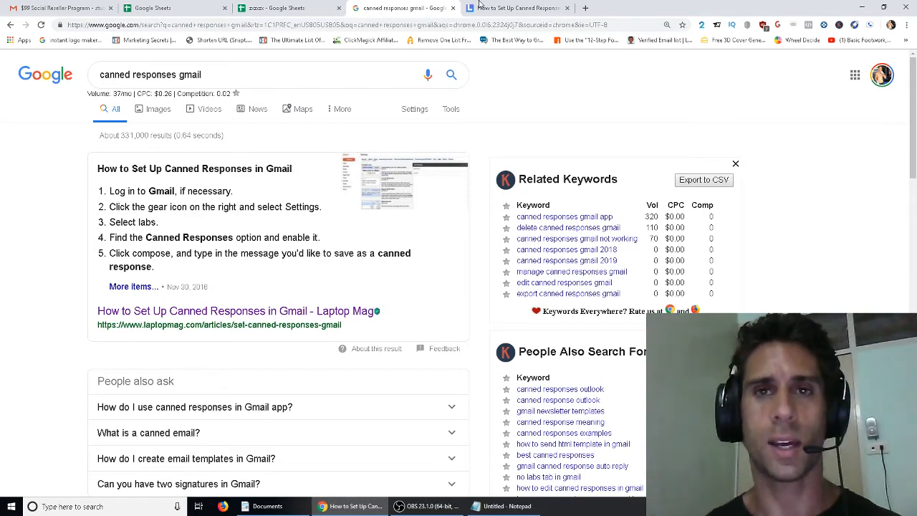
Step: Read the Laptop Mag canned-response steps to the end, then return to the Mail Merge dialog
click(237, 309)
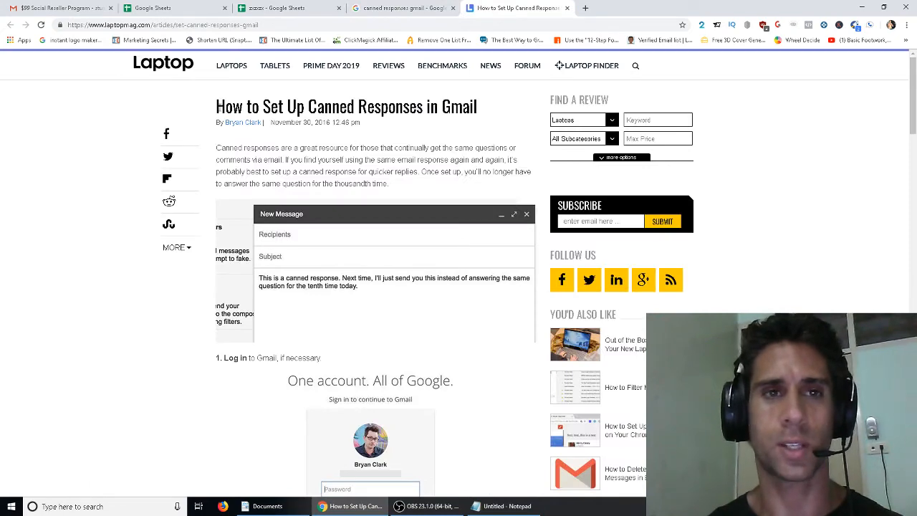
scroll(down, 3)
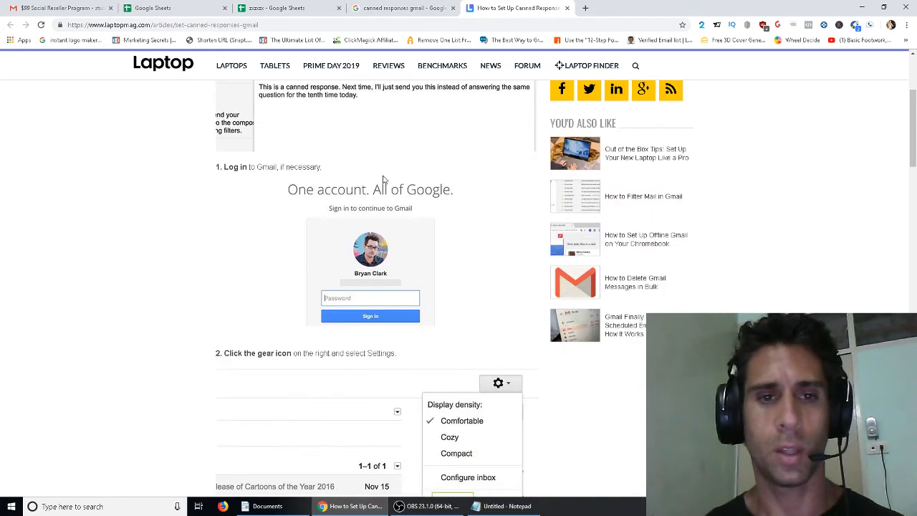
scroll(down, 3)
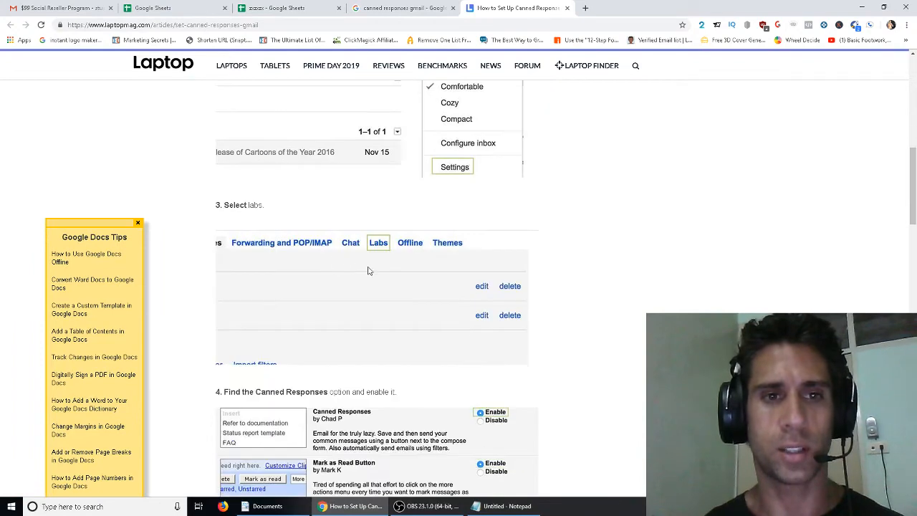
scroll(down, 3)
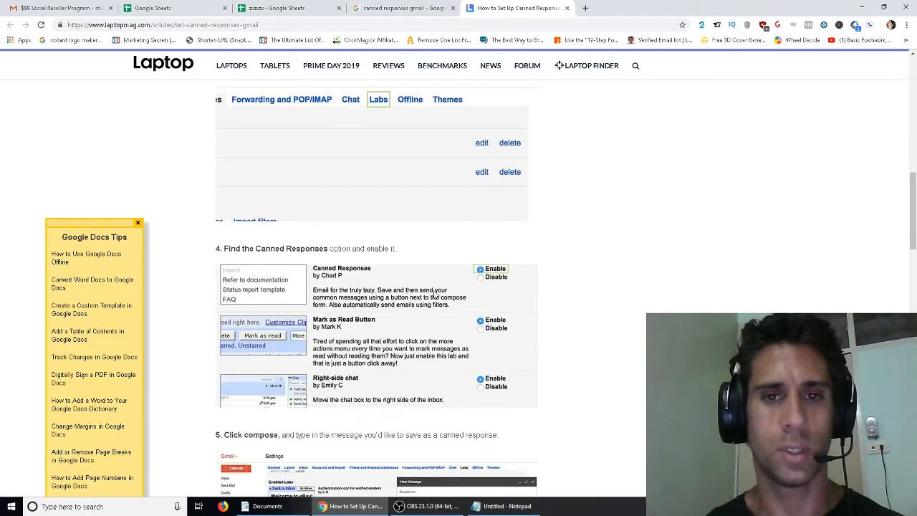
scroll(down, 3)
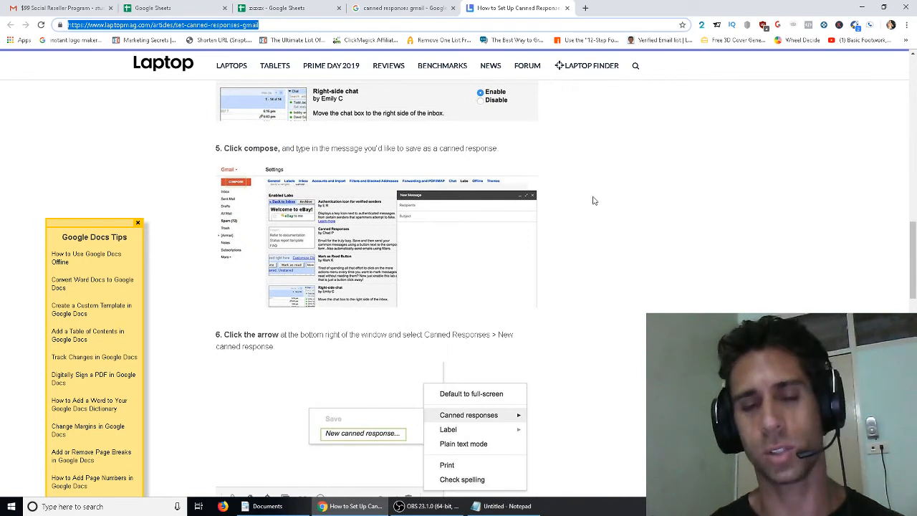
mouse_move(496, 305)
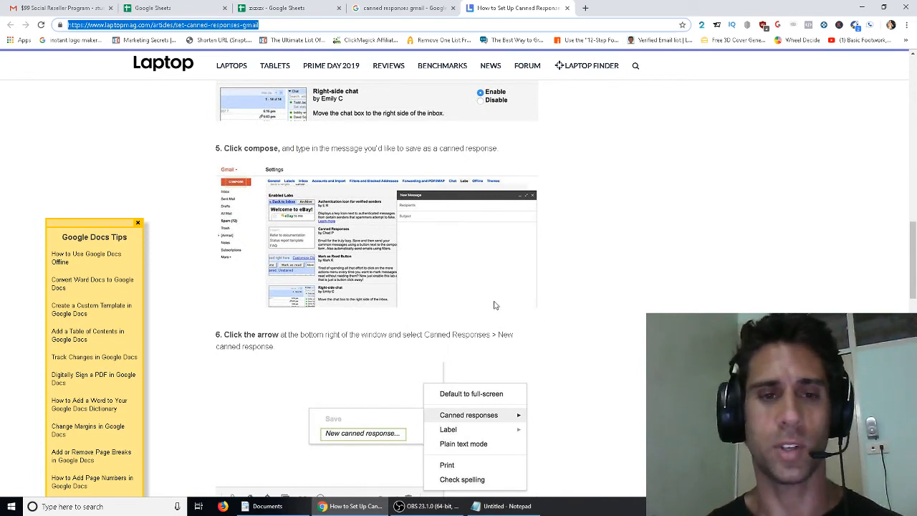
scroll(down, 3)
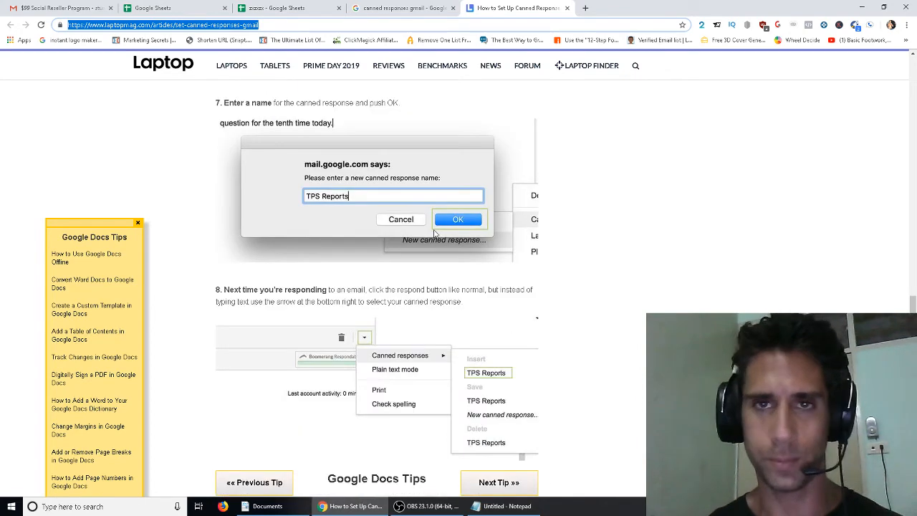
click(275, 9)
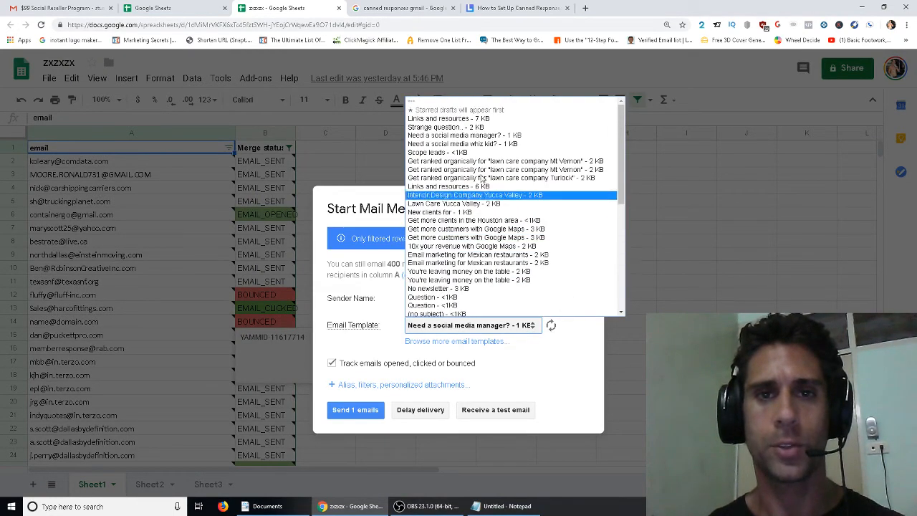
Step: Choose the 'Need a social media whiz kid?' template and close the Start Mail Merge dialog
click(462, 144)
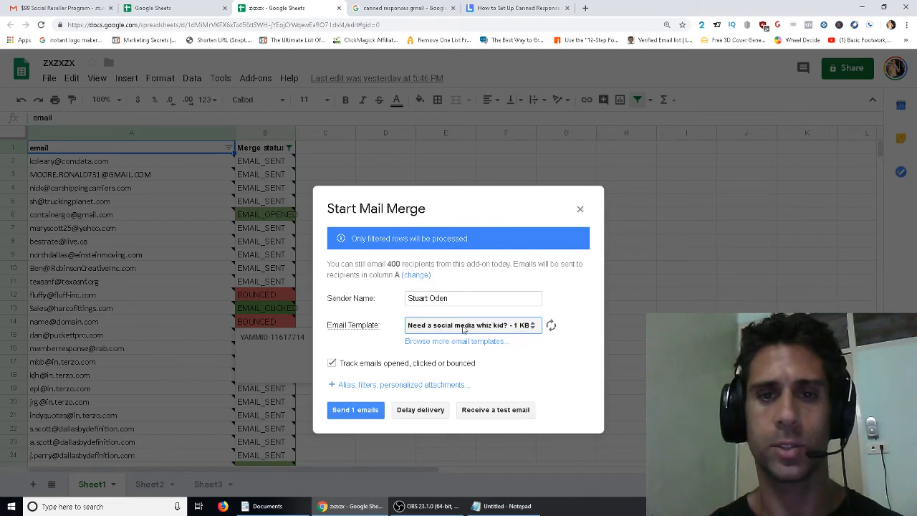
mouse_move(451, 395)
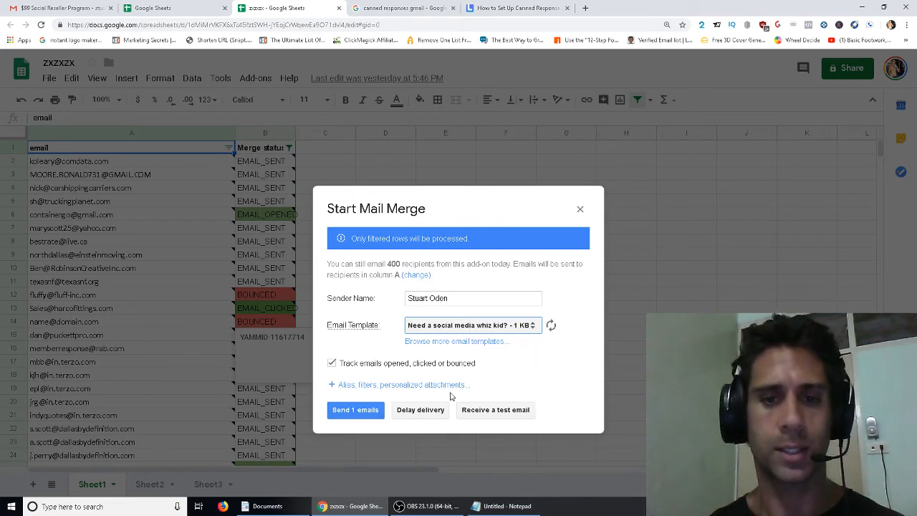
click(579, 210)
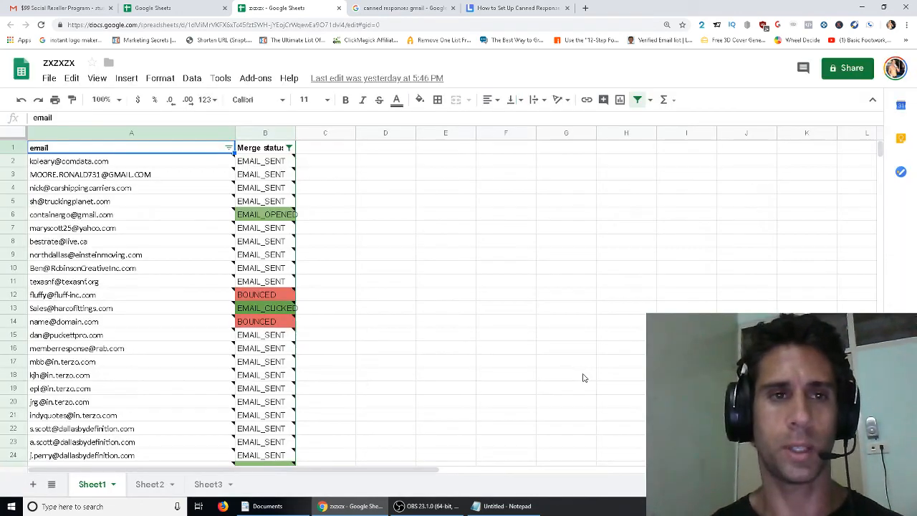
mouse_move(401, 456)
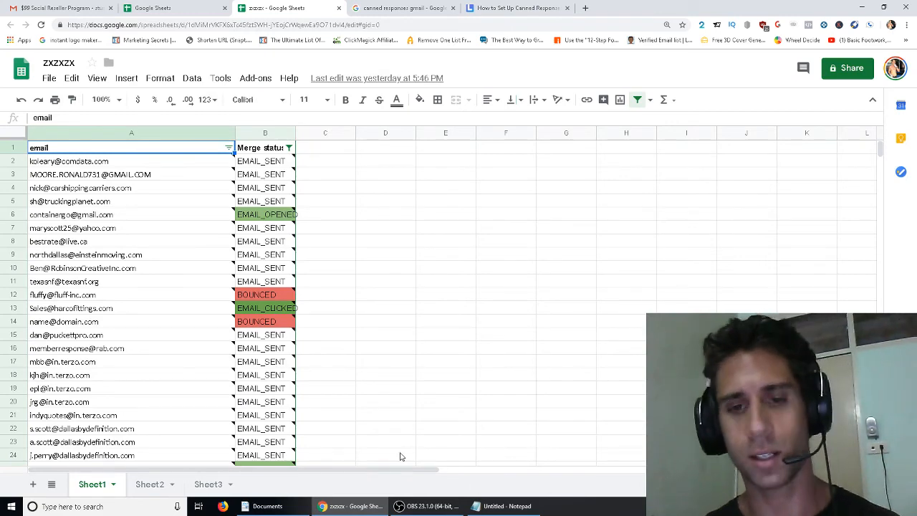